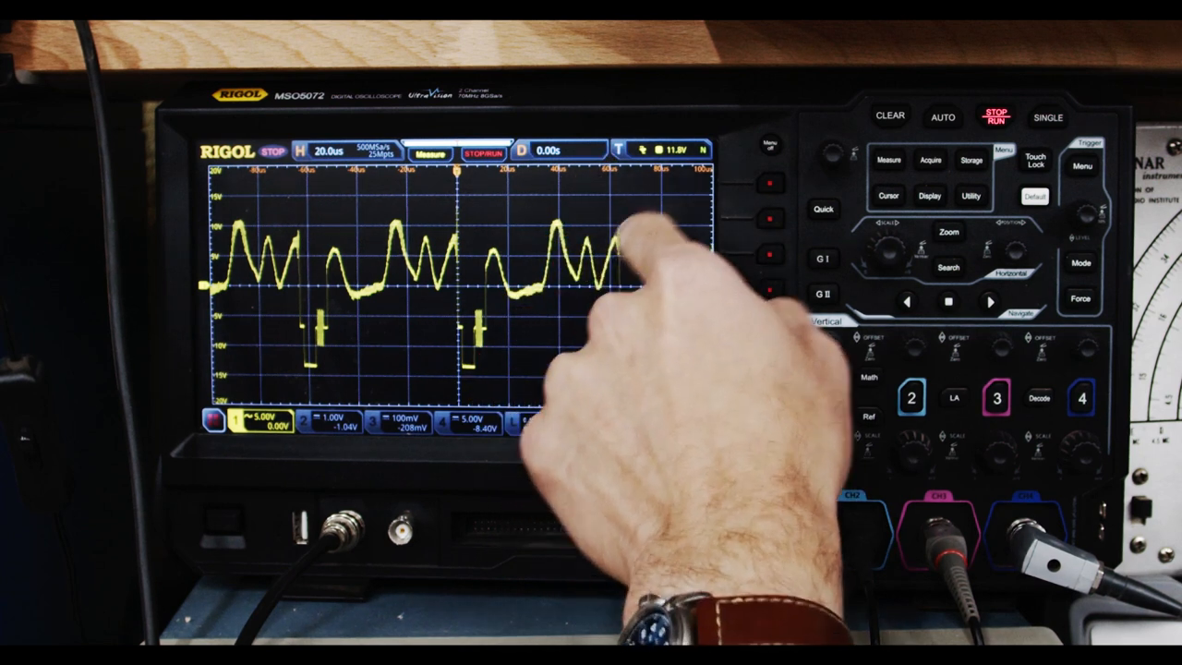
Zoom the timebase from 20 us to 2 us and set manual X/Y cursors across the sync pulse and color burst
{"action": "left_click", "coordinate": [827, 399]}
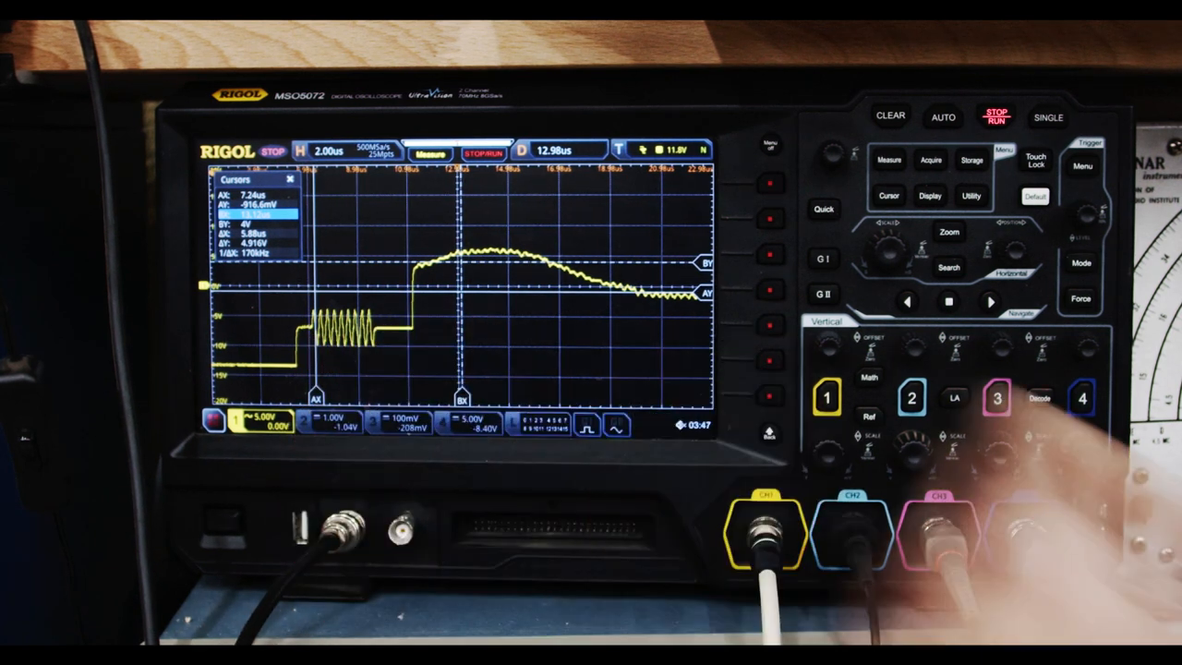
{"action": "left_click", "coordinate": [1025, 532]}
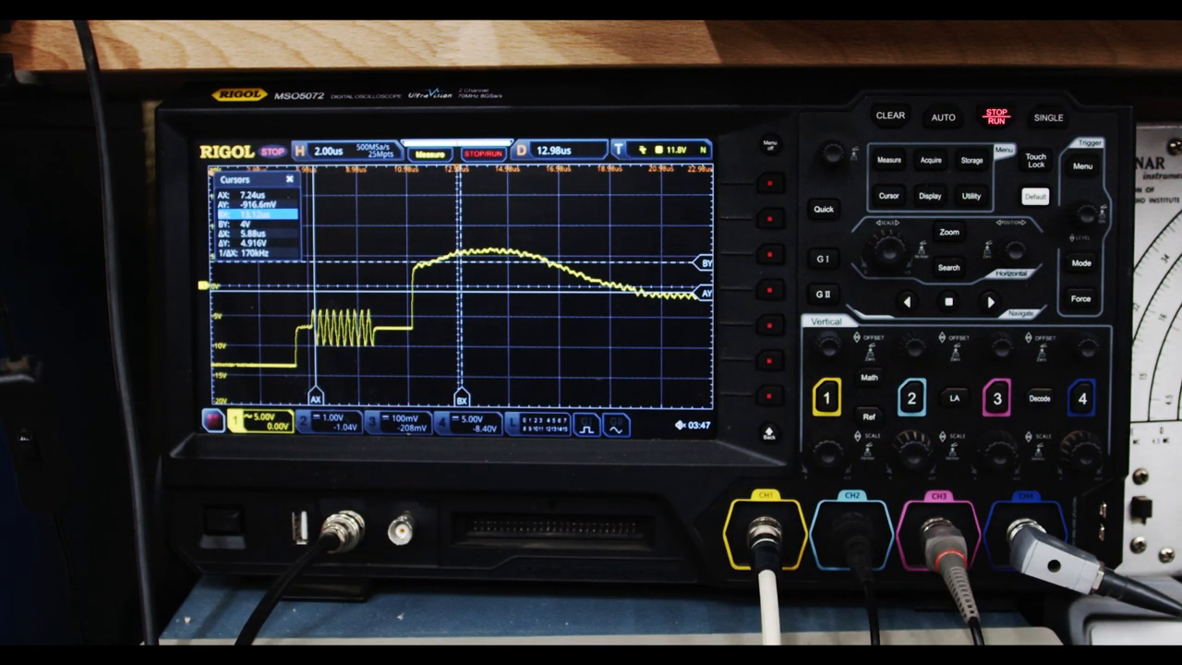